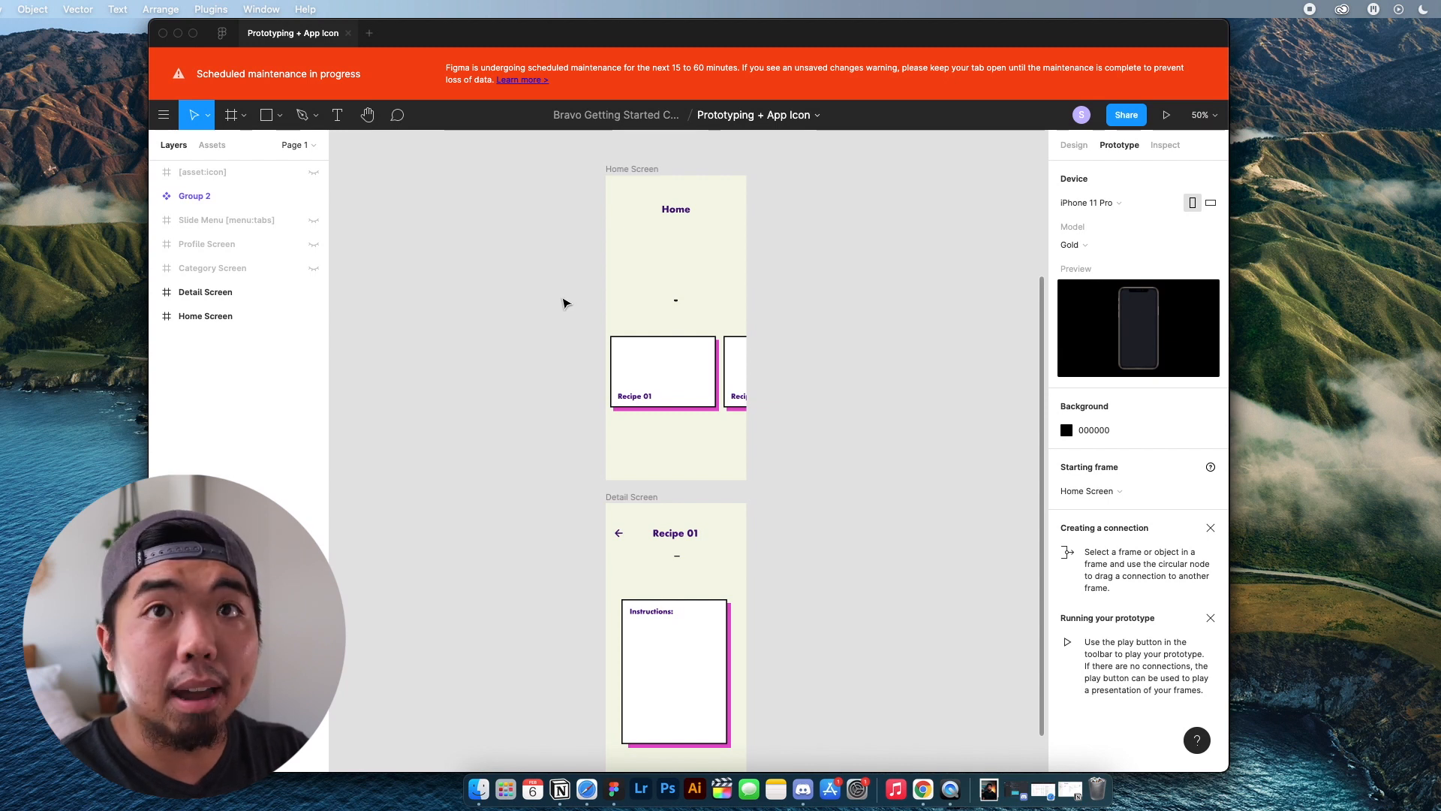
Select elements on the canvas and show the Design properties panel.
{"action": "left_click", "coordinate": [659, 373]}
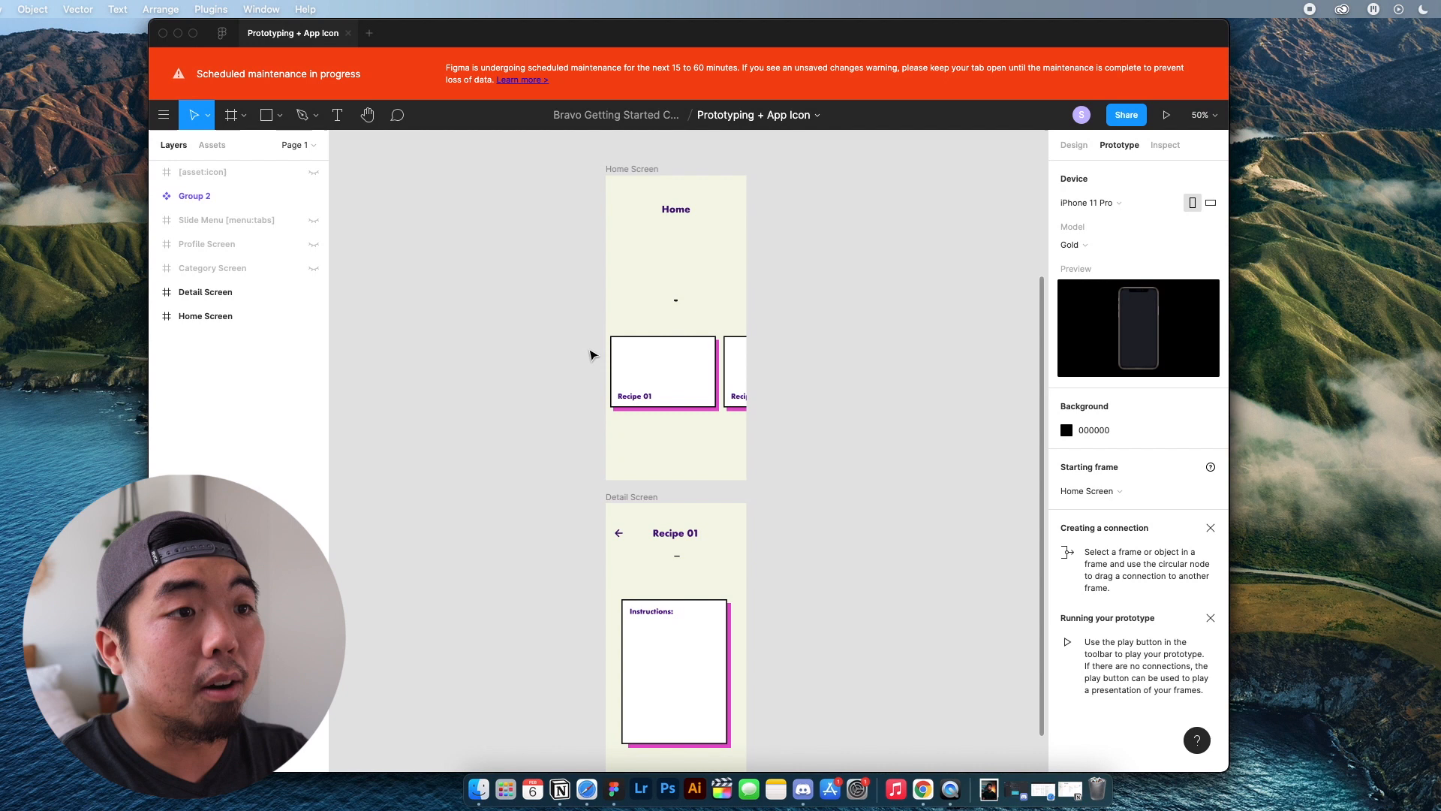
{"action": "mouse_move", "coordinate": [754, 430]}
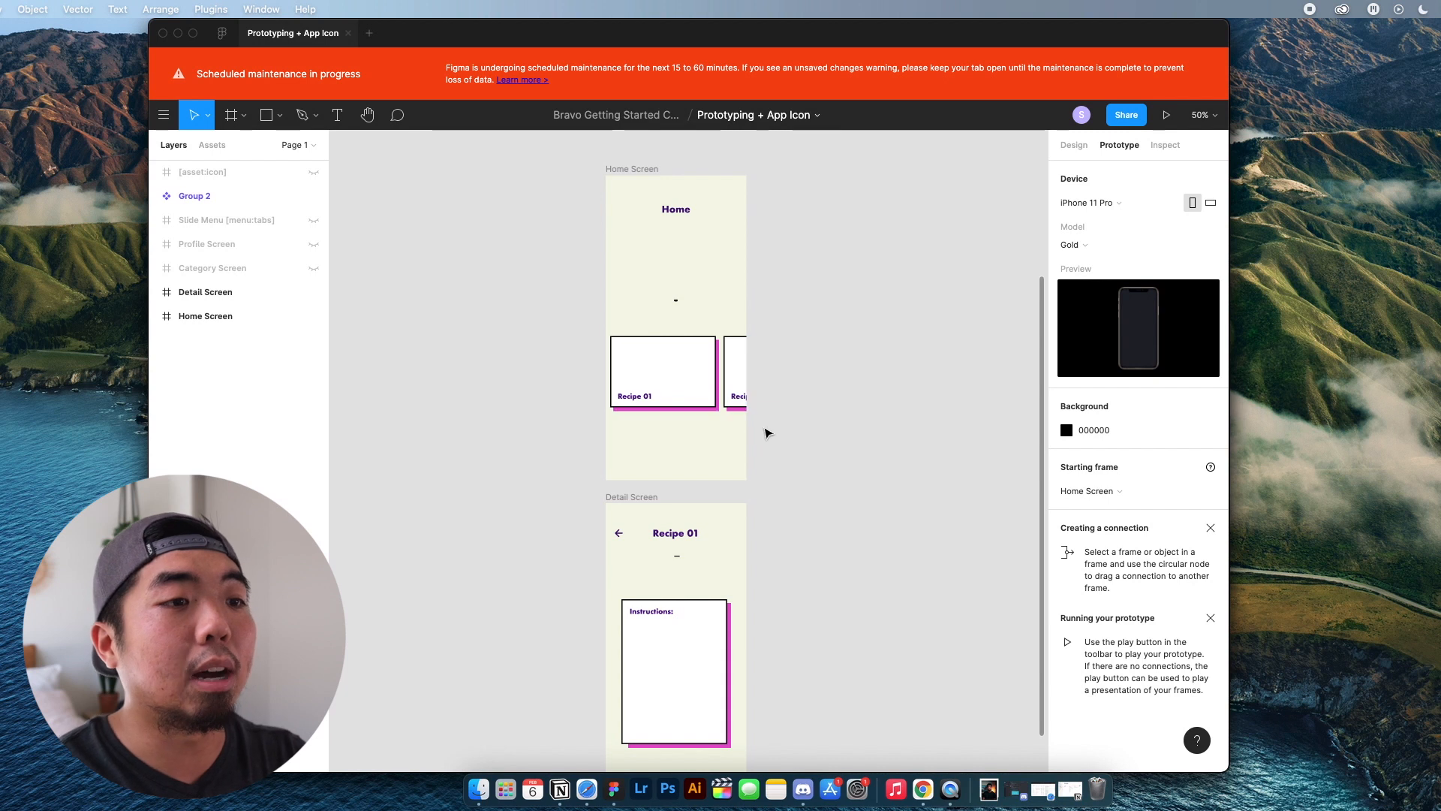
{"action": "left_click", "coordinate": [689, 363]}
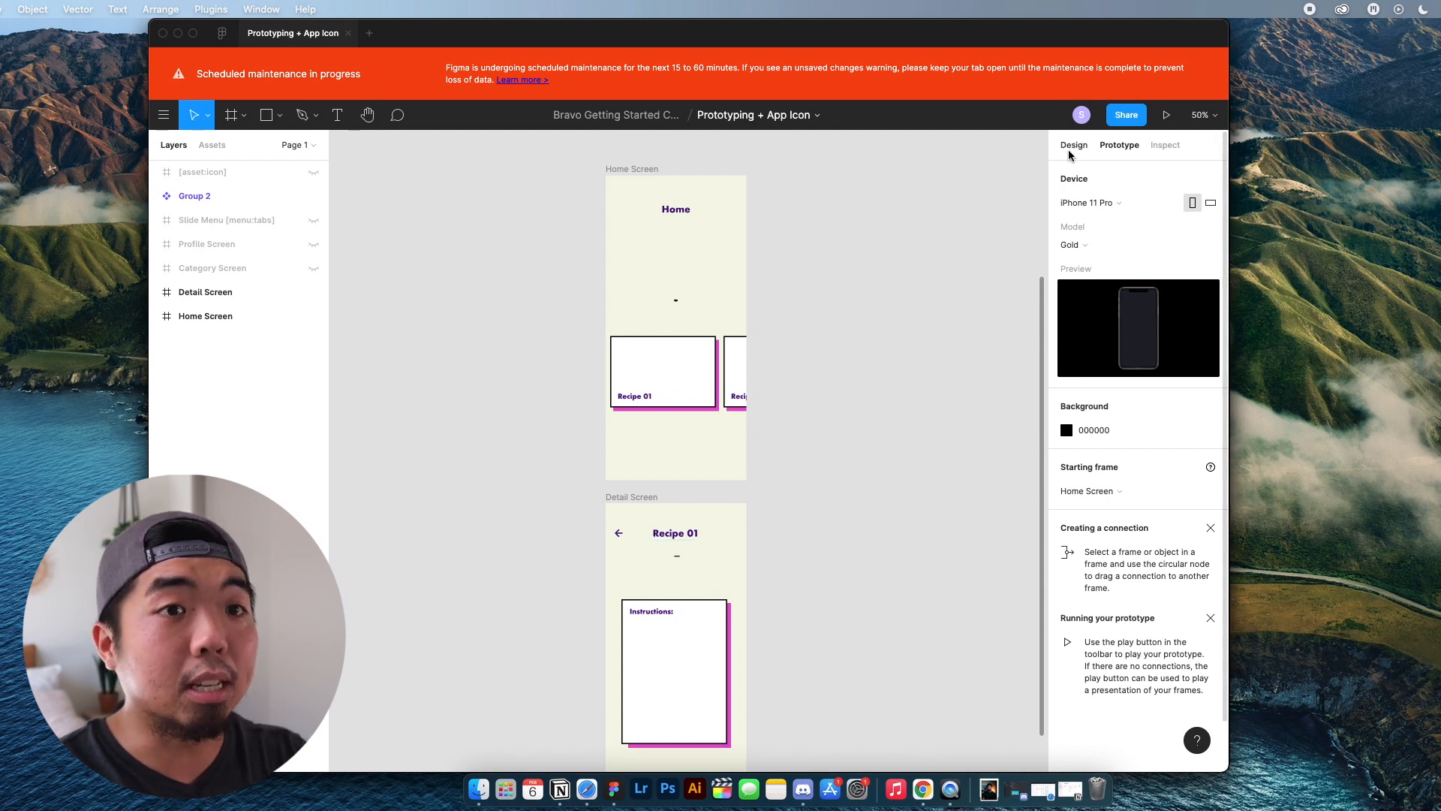
{"action": "left_click", "coordinate": [1073, 144]}
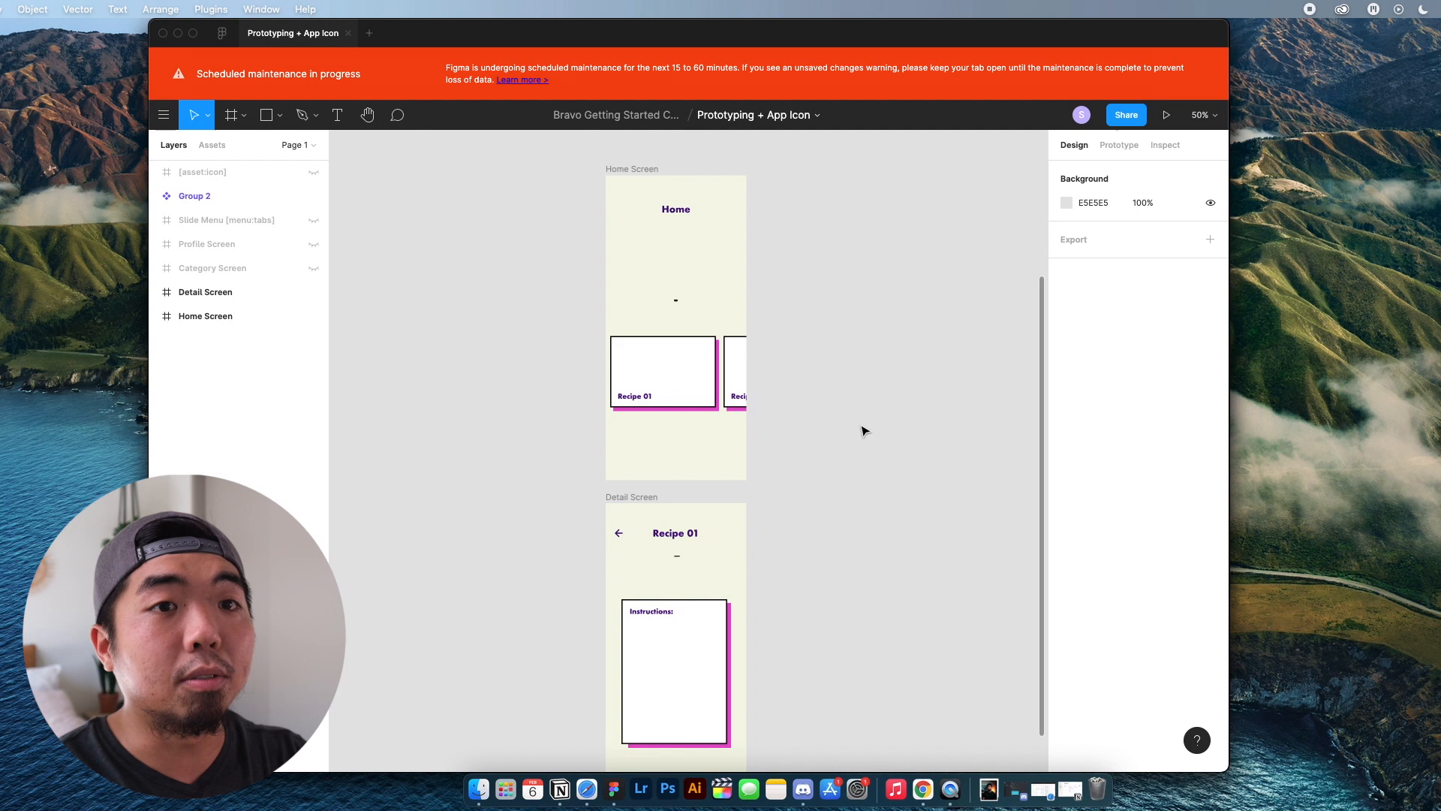
{"action": "mouse_move", "coordinate": [853, 415]}
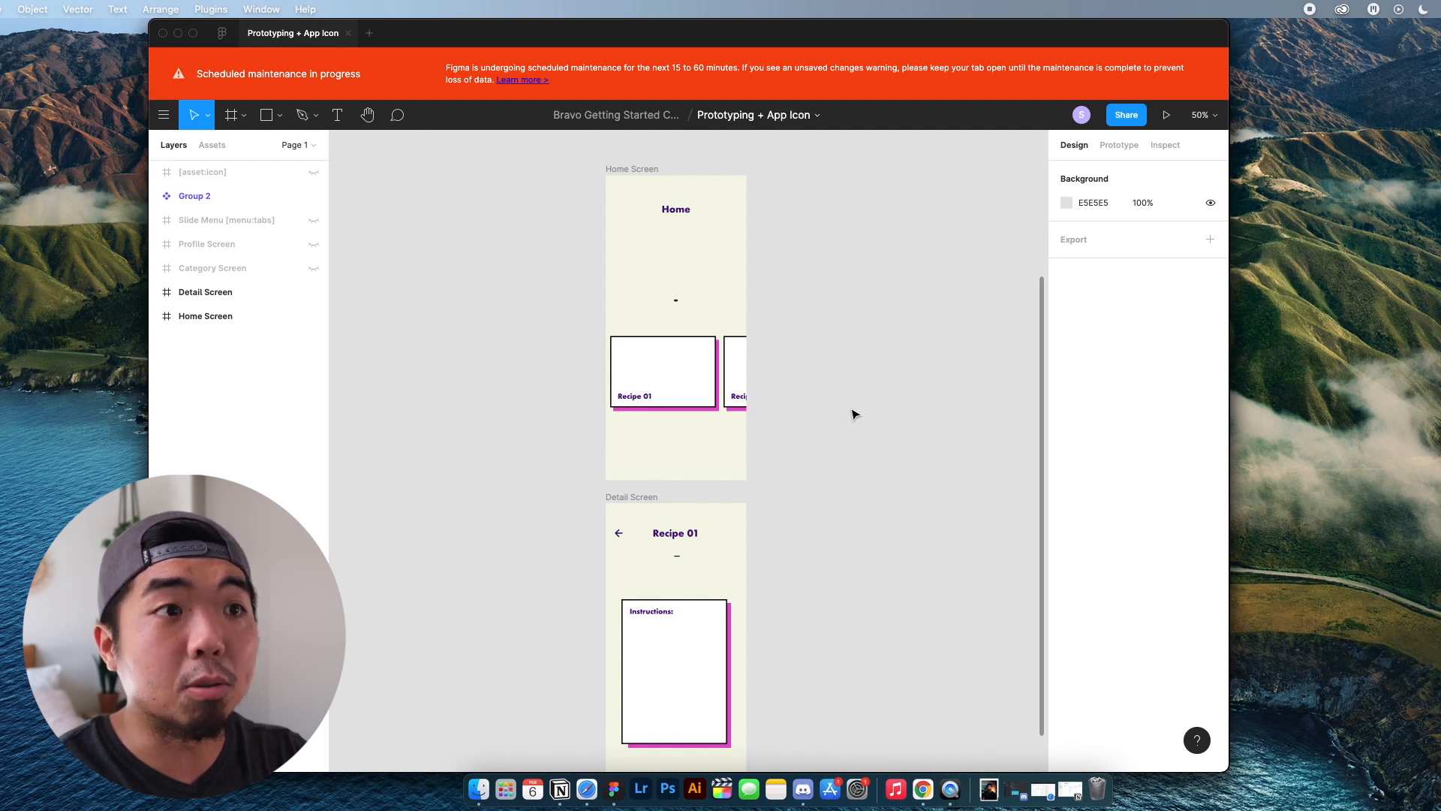
{"action": "mouse_move", "coordinate": [853, 411]}
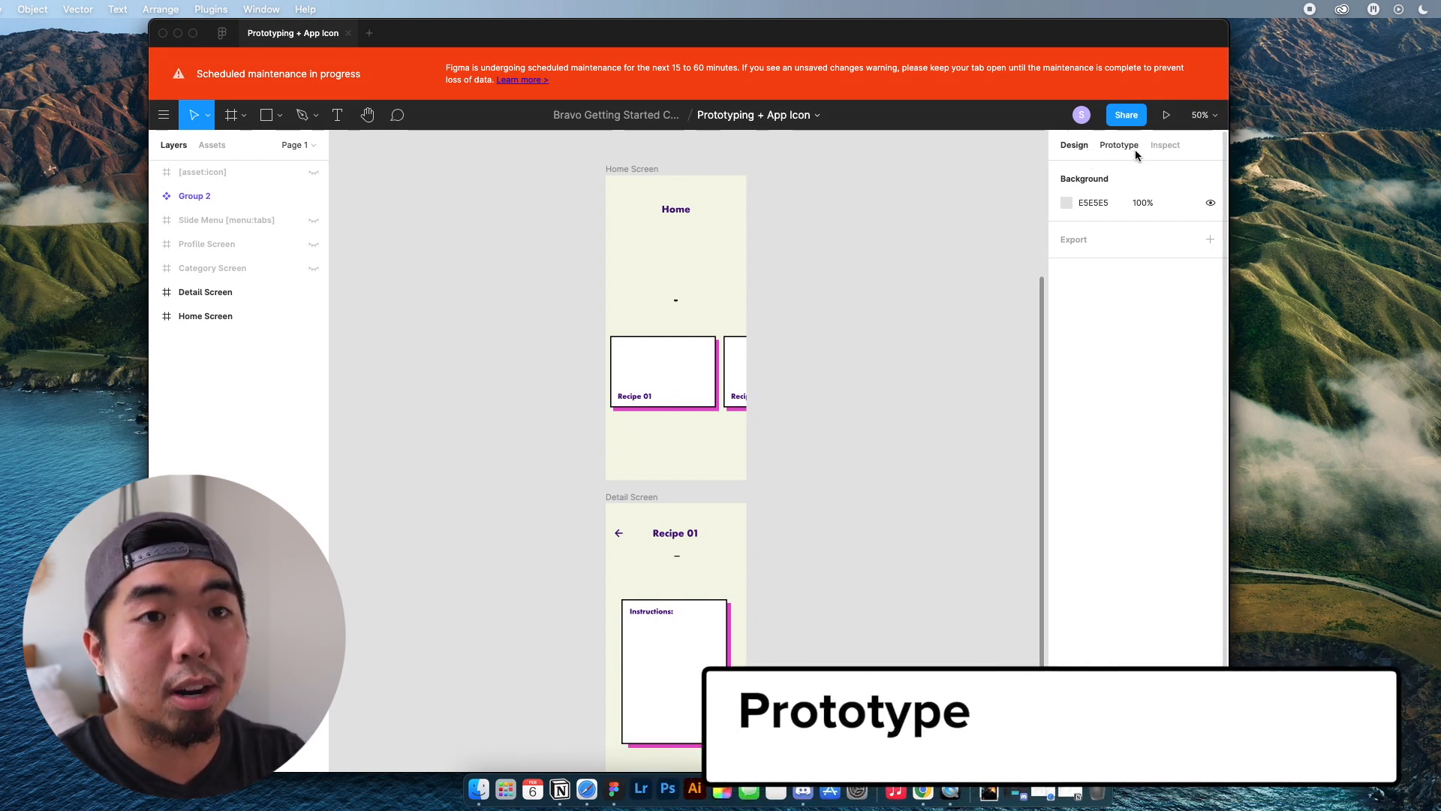
Show the Prototype settings with iPhone 11 Pro device and Home Screen starting frame.
{"action": "left_click", "coordinate": [1118, 144]}
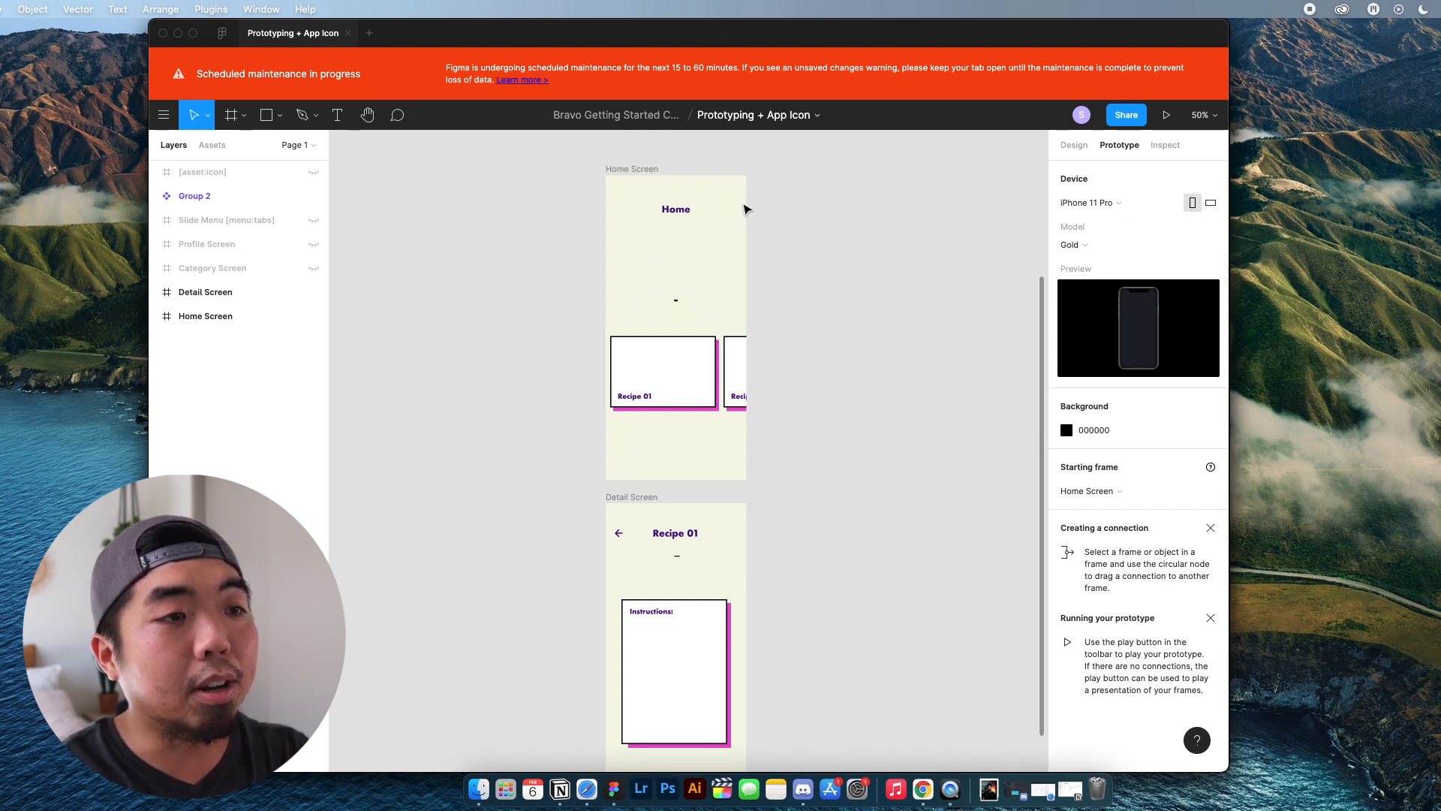
{"action": "mouse_move", "coordinate": [688, 441]}
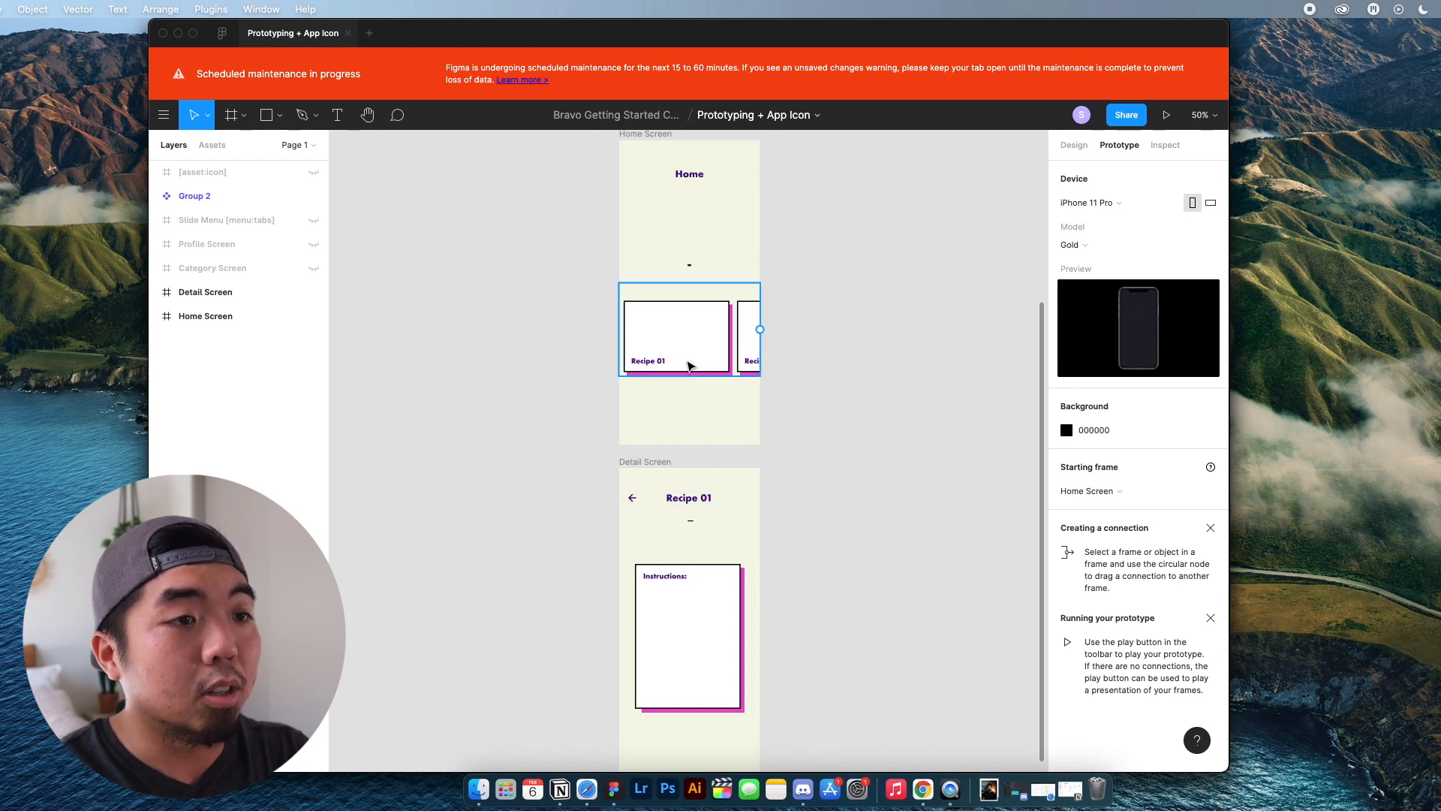
{"action": "mouse_move", "coordinate": [712, 329]}
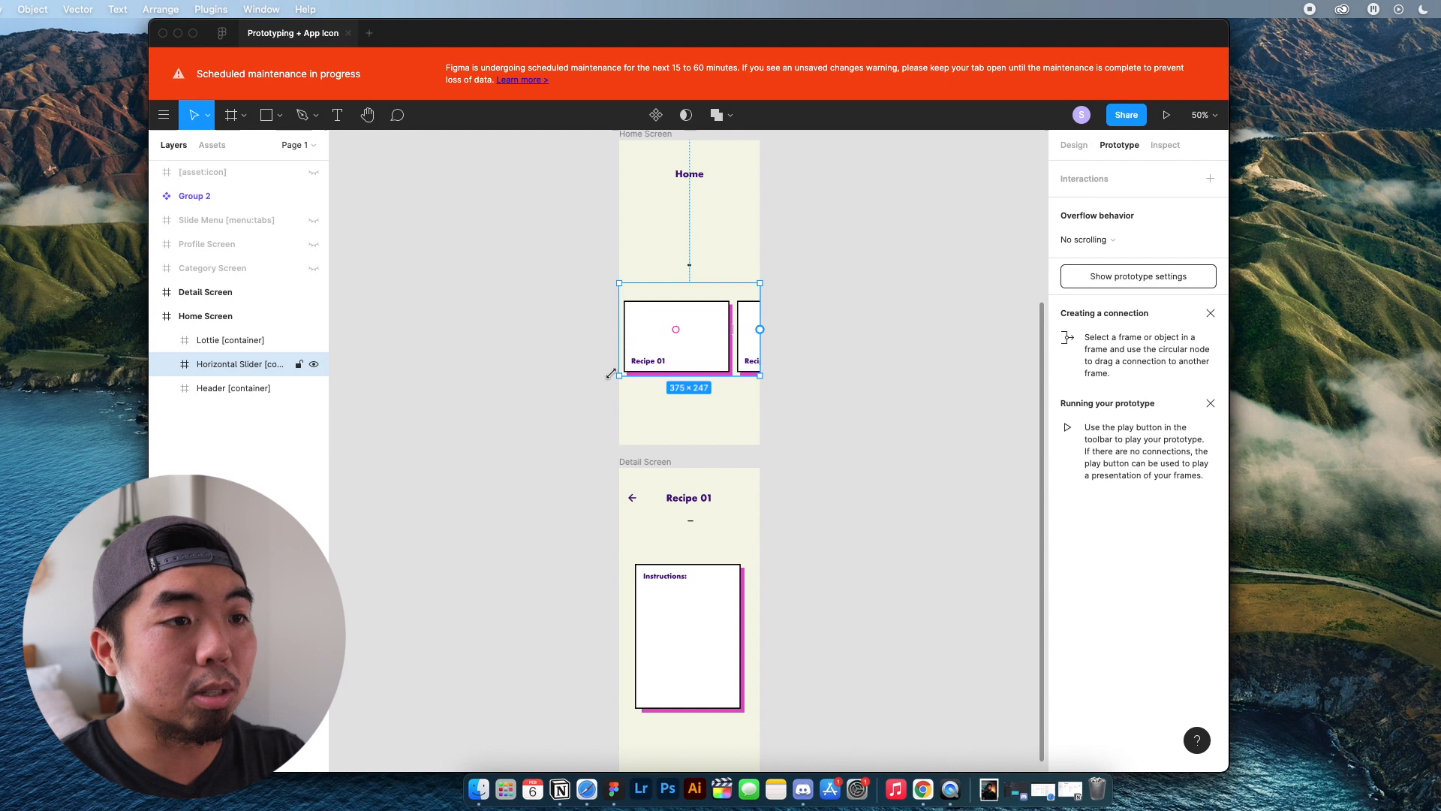
{"action": "mouse_move", "coordinate": [687, 294]}
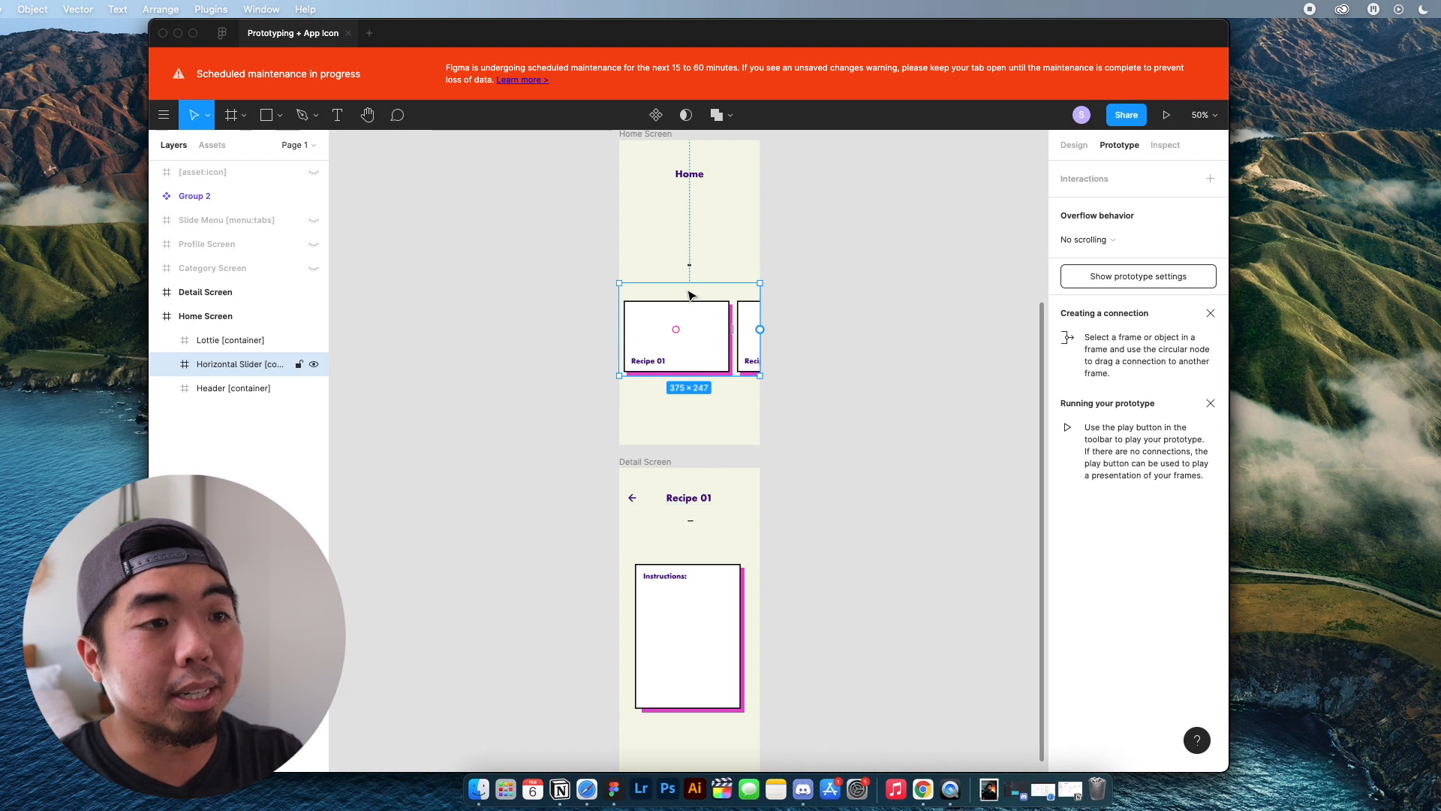
{"action": "mouse_move", "coordinate": [704, 352]}
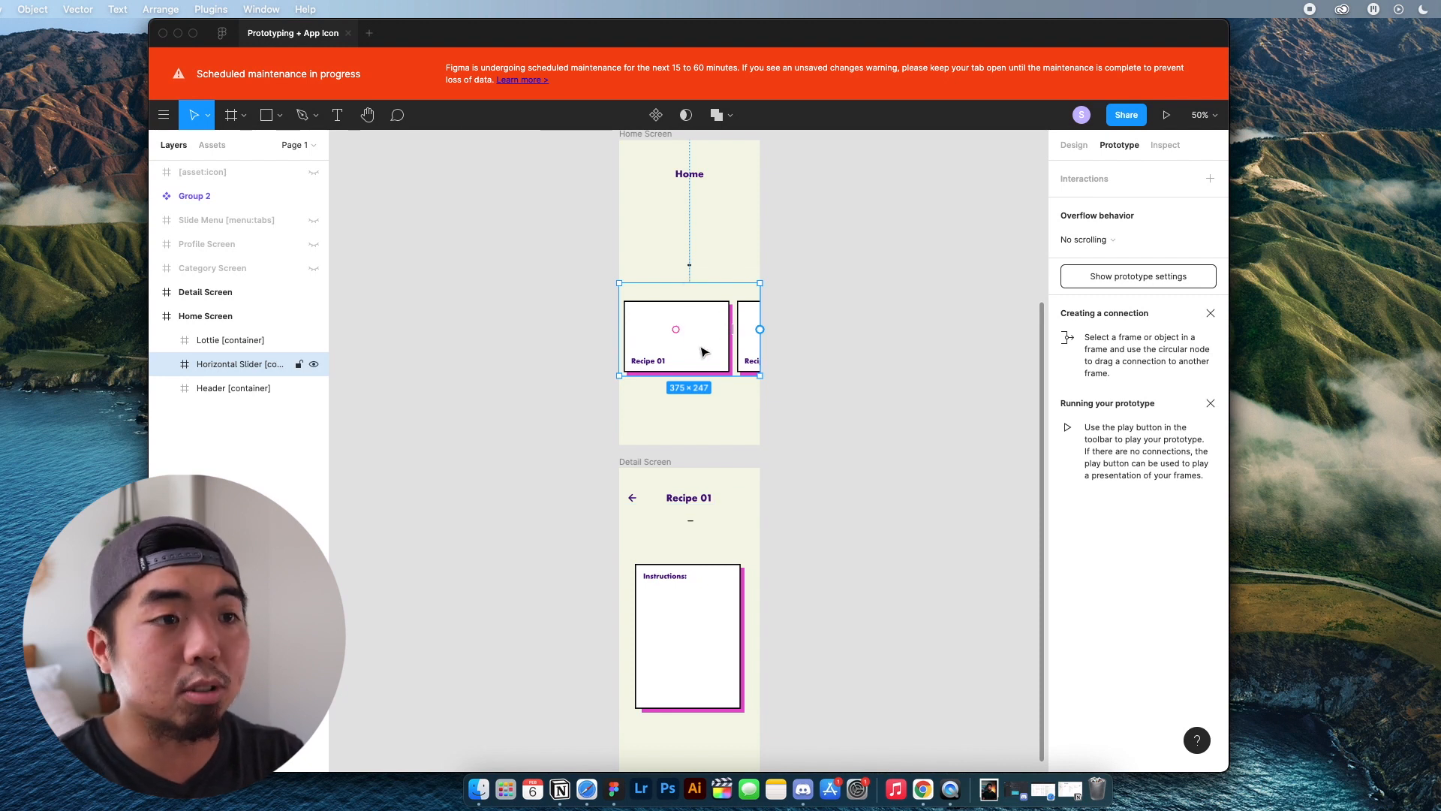
{"action": "mouse_move", "coordinate": [691, 359]}
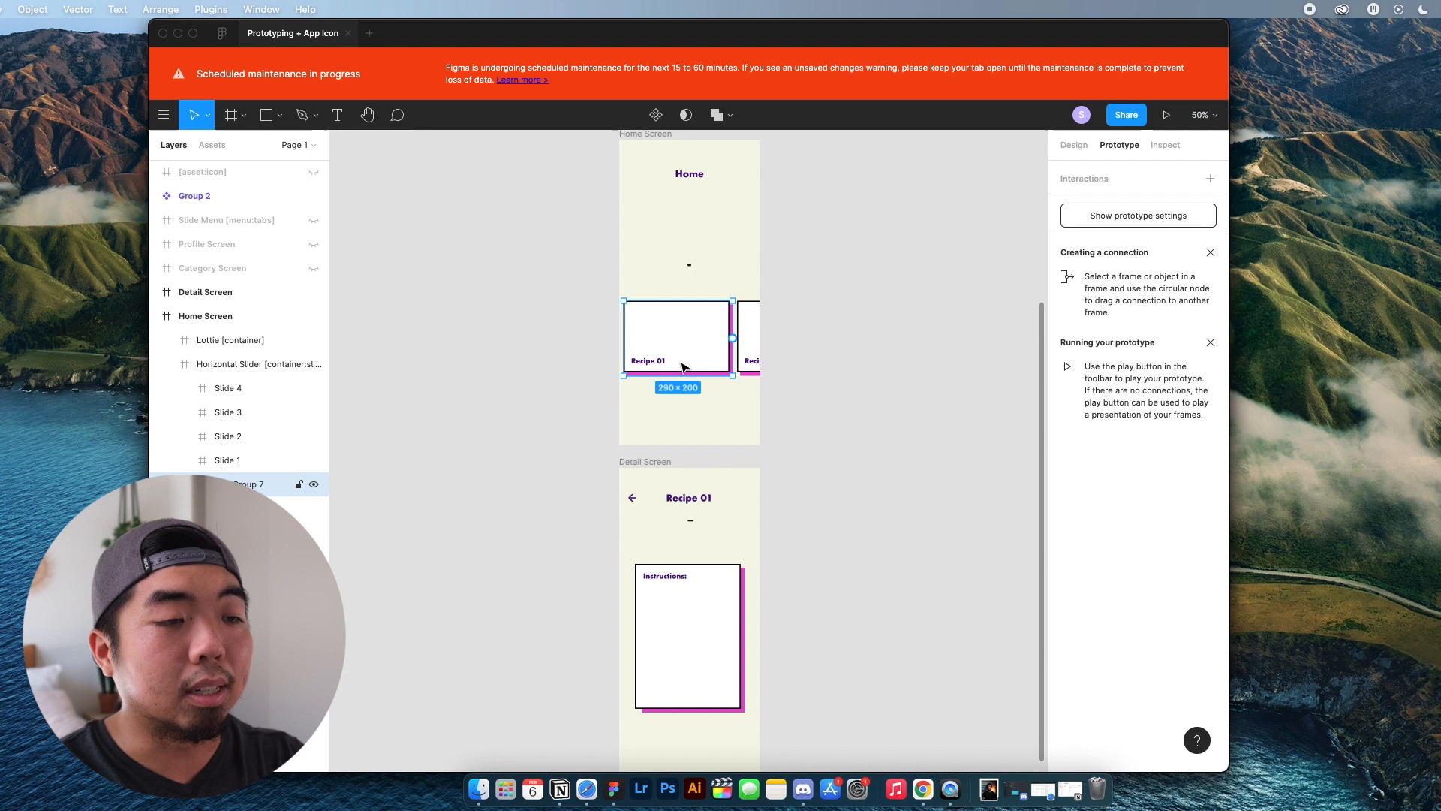
{"action": "mouse_move", "coordinate": [726, 344]}
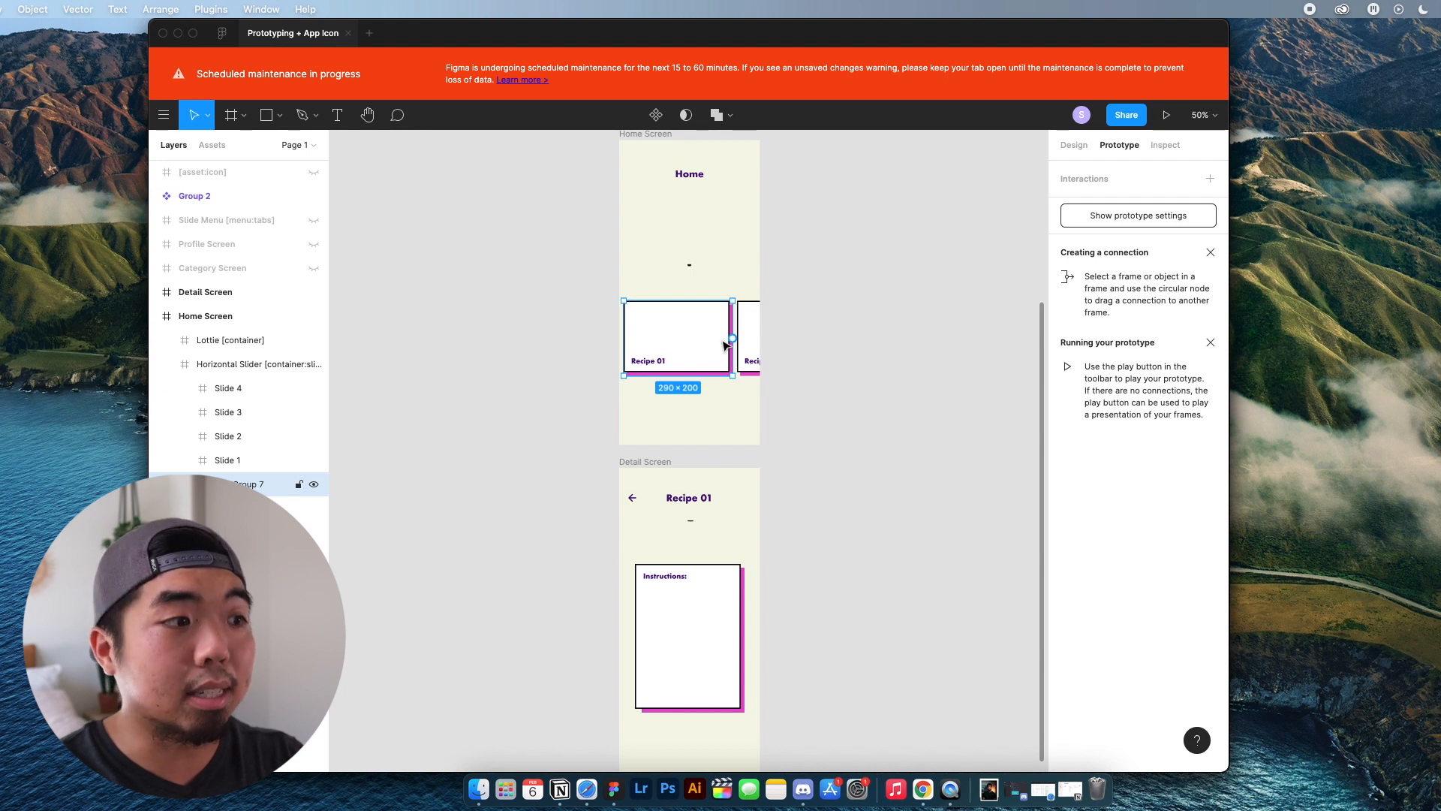
{"action": "mouse_move", "coordinate": [699, 322]}
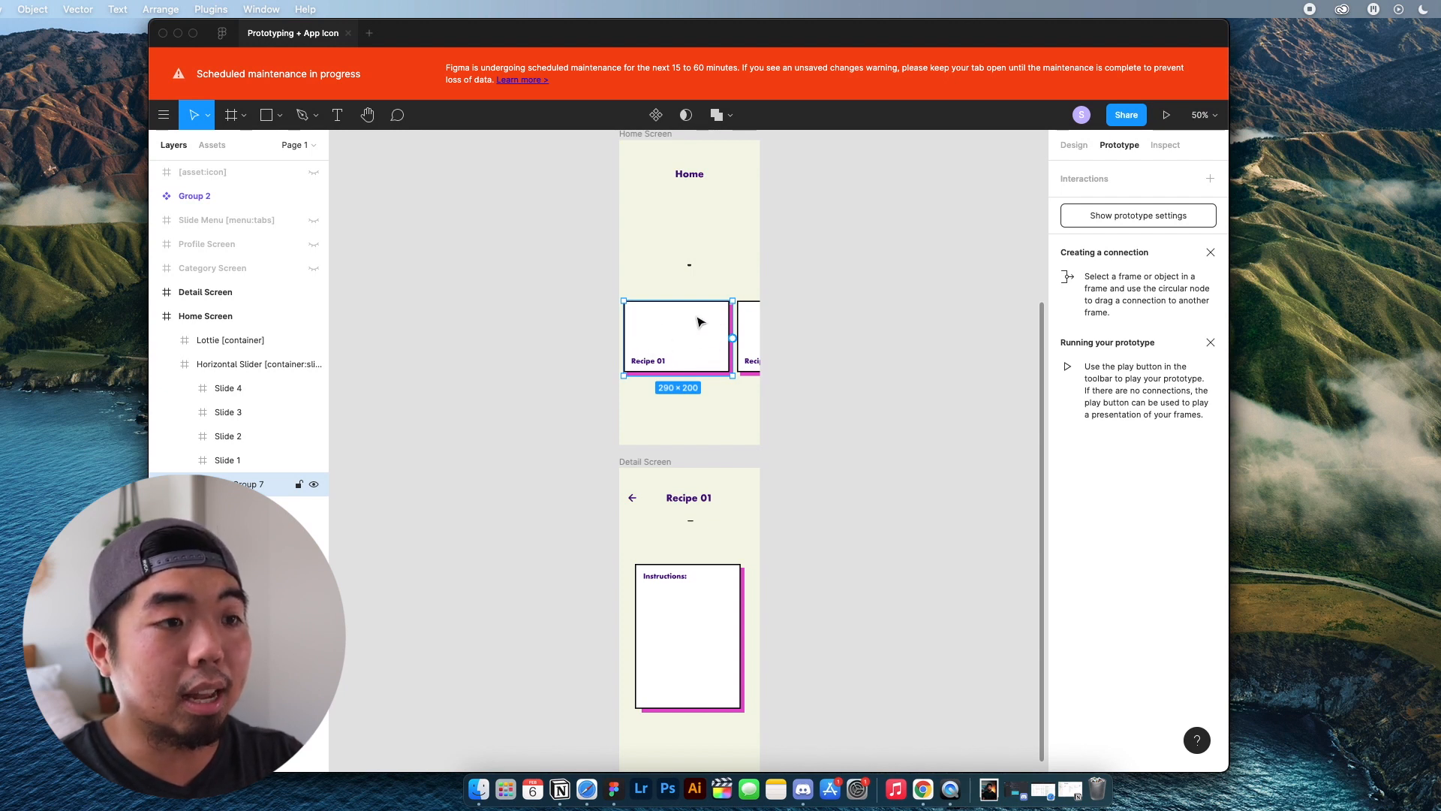
Link the Recipe 01 card to Detail Screen: On tap, Navigate, Instant.
{"action": "left_click", "coordinate": [688, 497]}
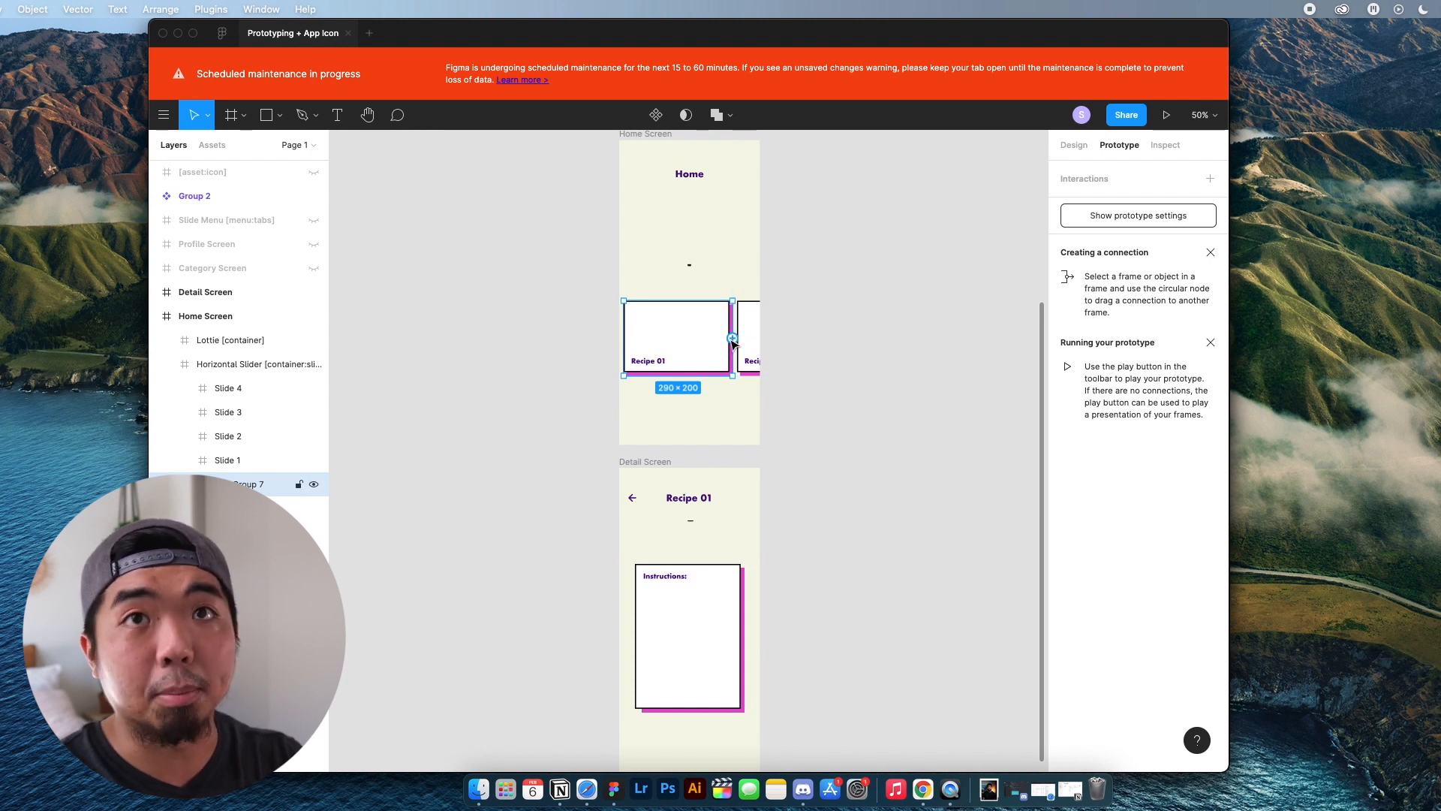
{"action": "left_click_drag", "start_coordinate": [730, 340], "coordinate": [741, 391]}
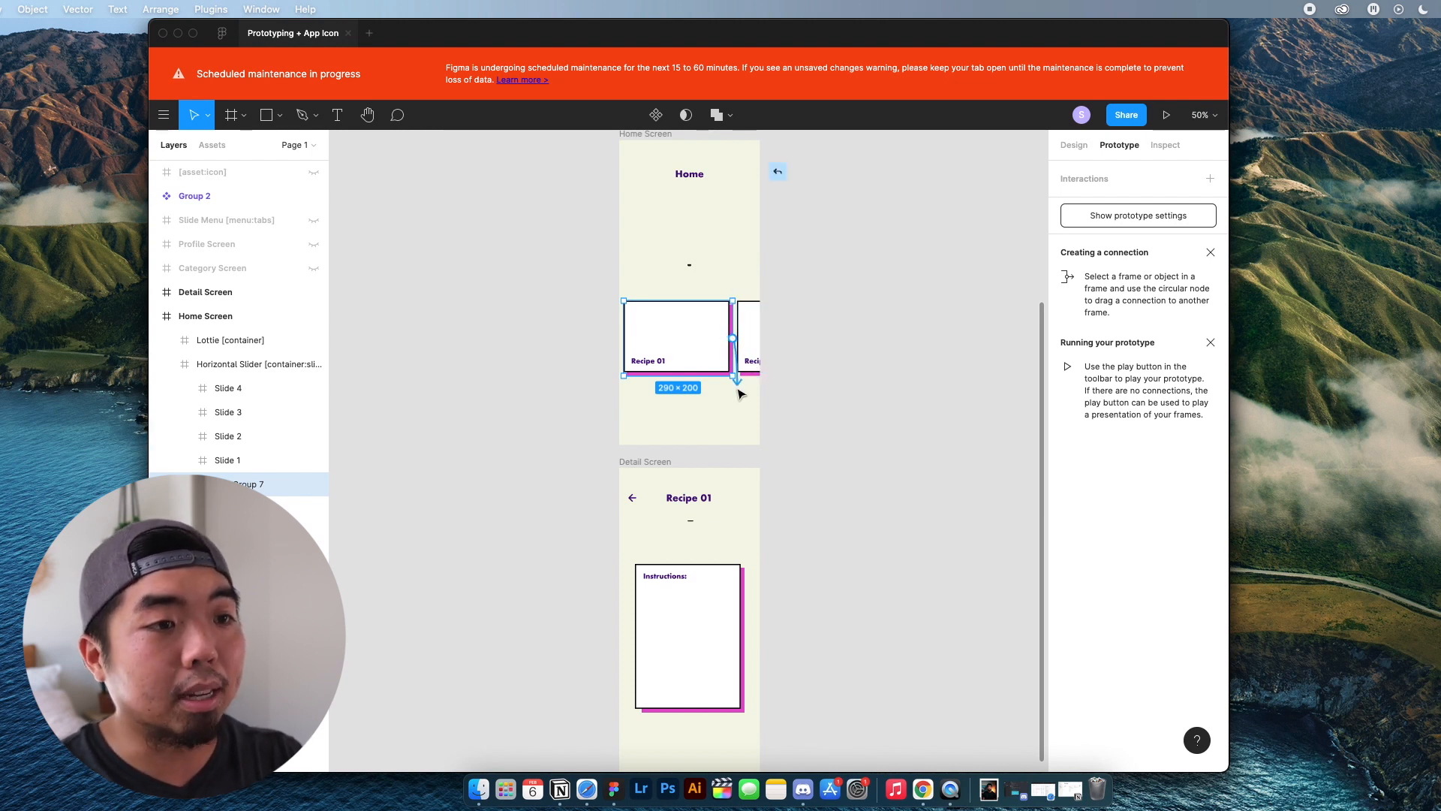
{"action": "left_click_drag", "start_coordinate": [733, 364], "coordinate": [830, 423]}
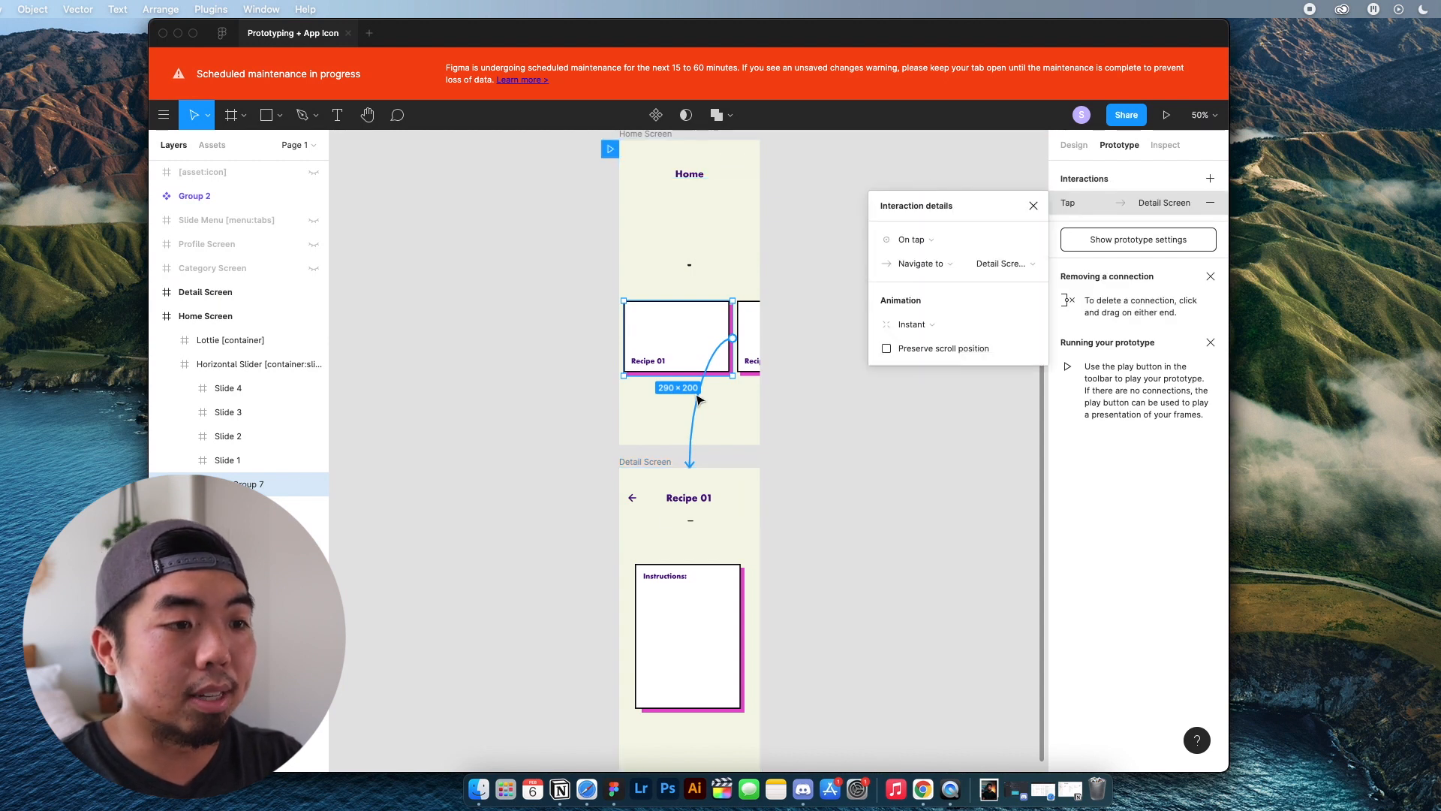
{"action": "mouse_move", "coordinate": [693, 414]}
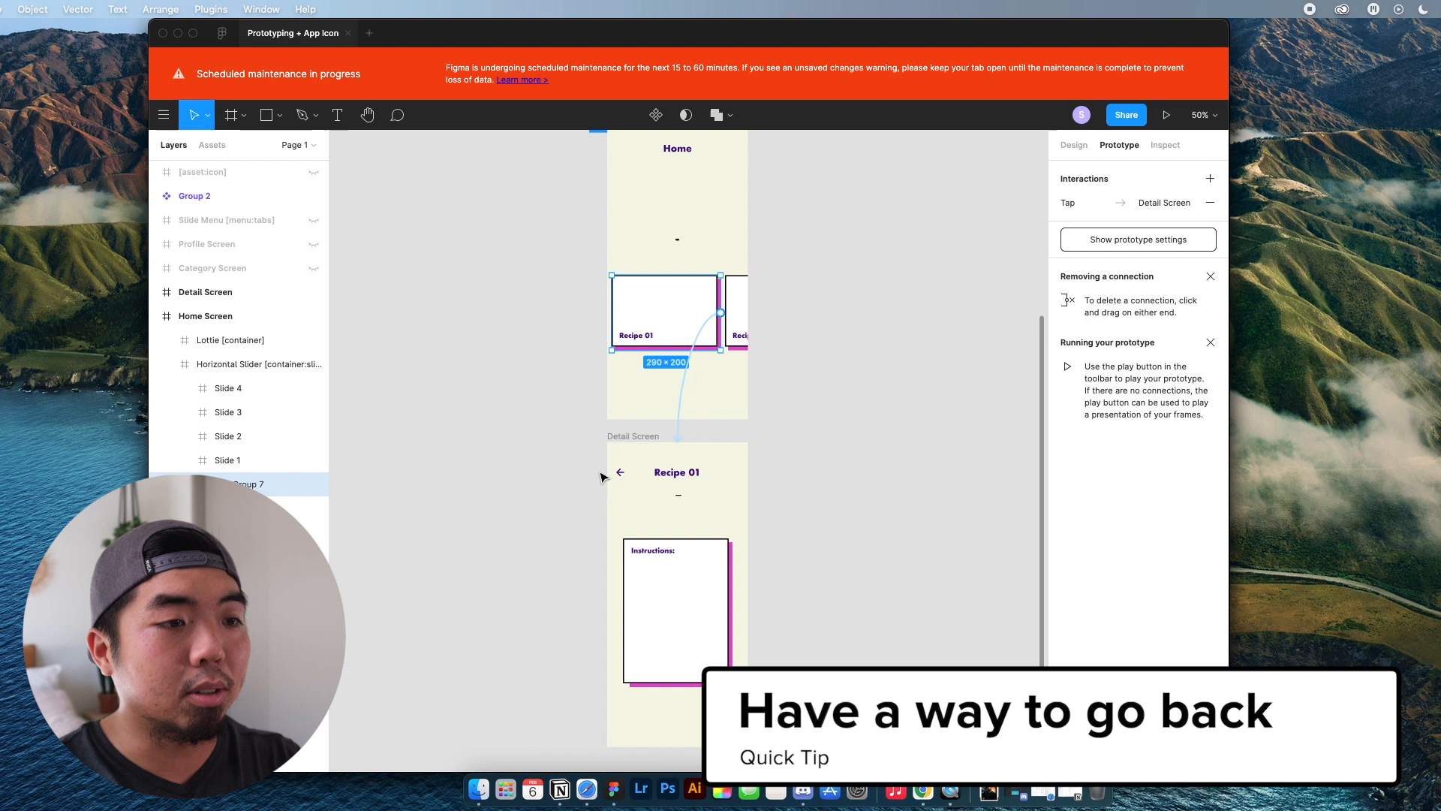
Link Detail Screen's arrow-left to Home Screen on tap, then close Interaction details.
{"action": "left_click", "coordinate": [677, 460]}
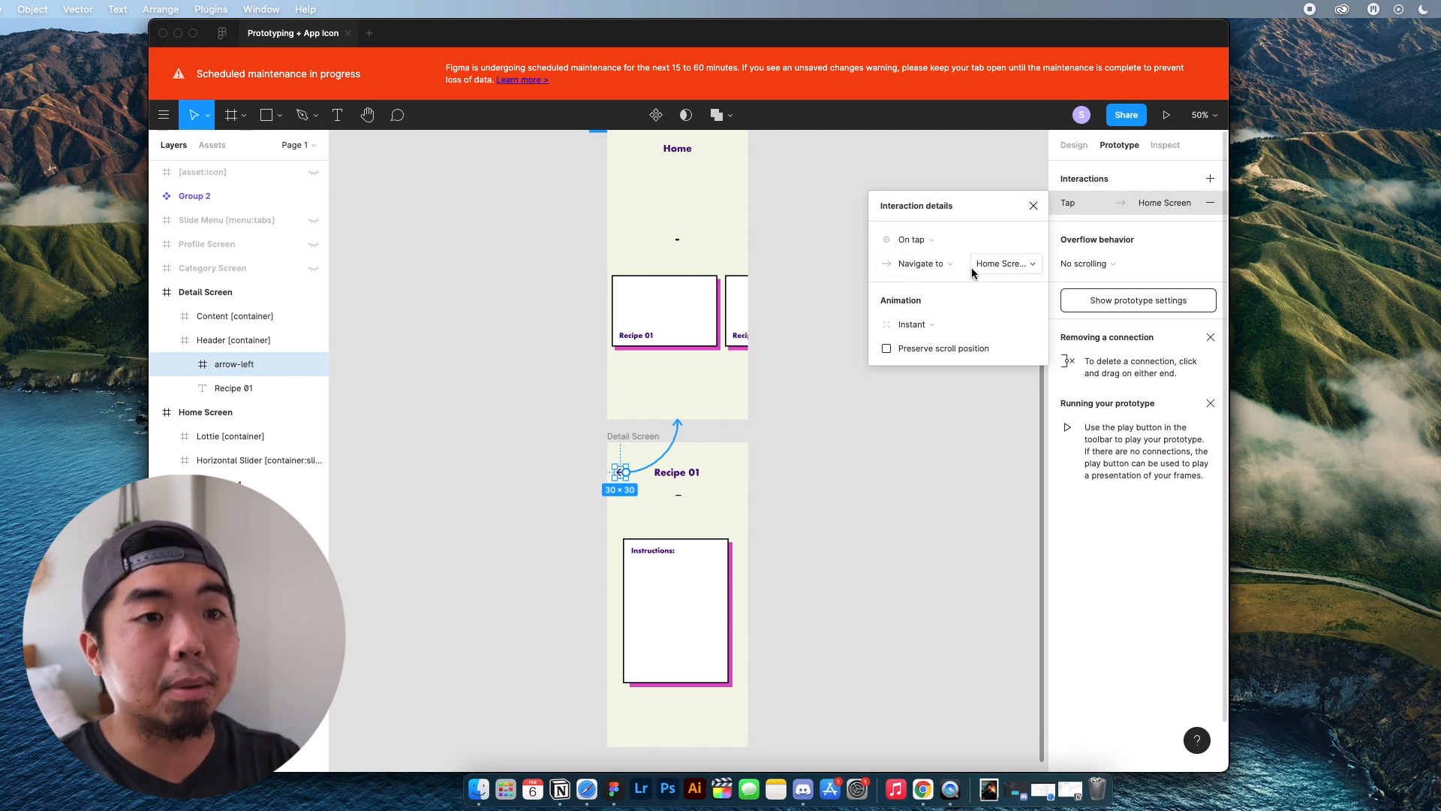
{"action": "left_click", "coordinate": [1032, 206]}
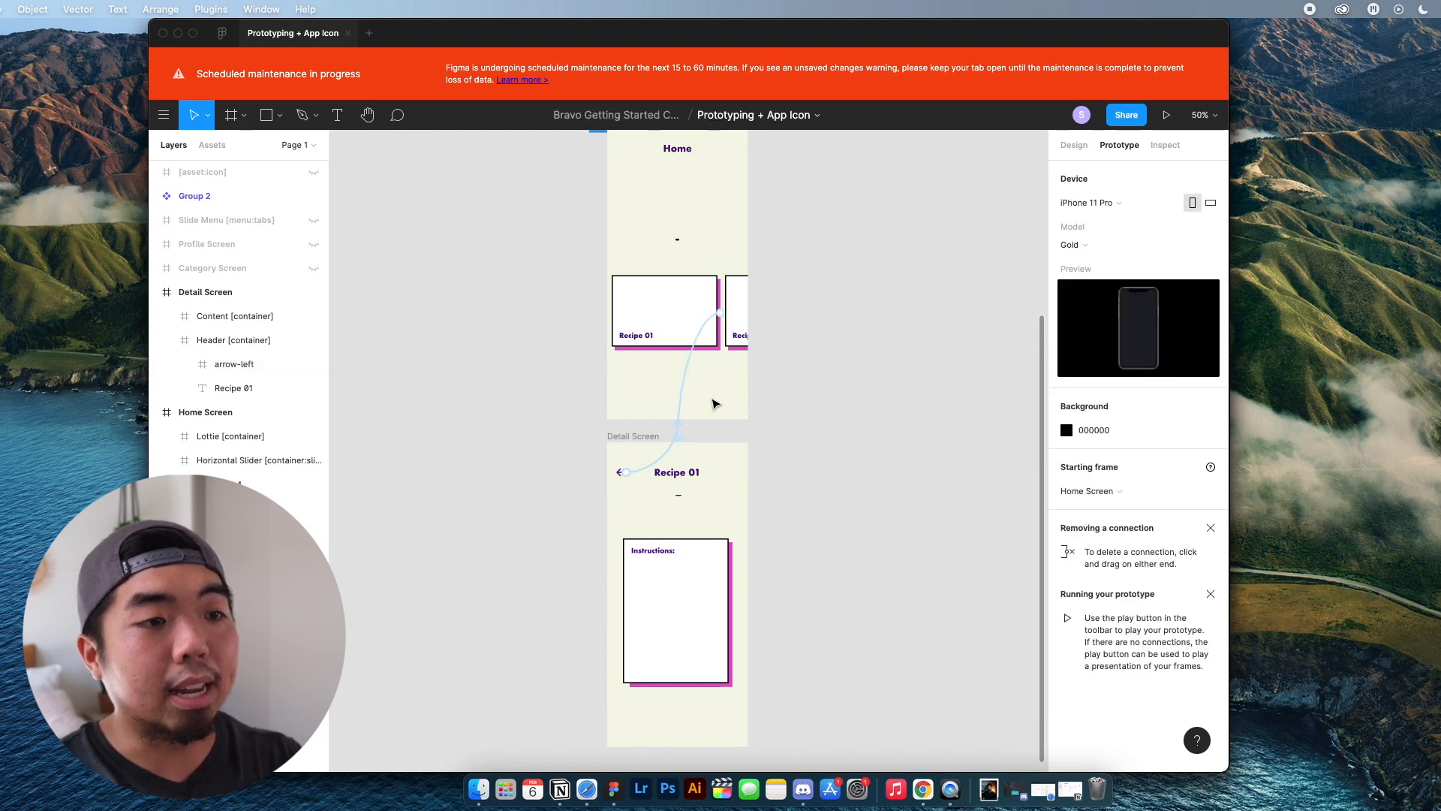
{"action": "left_click", "coordinate": [663, 303]}
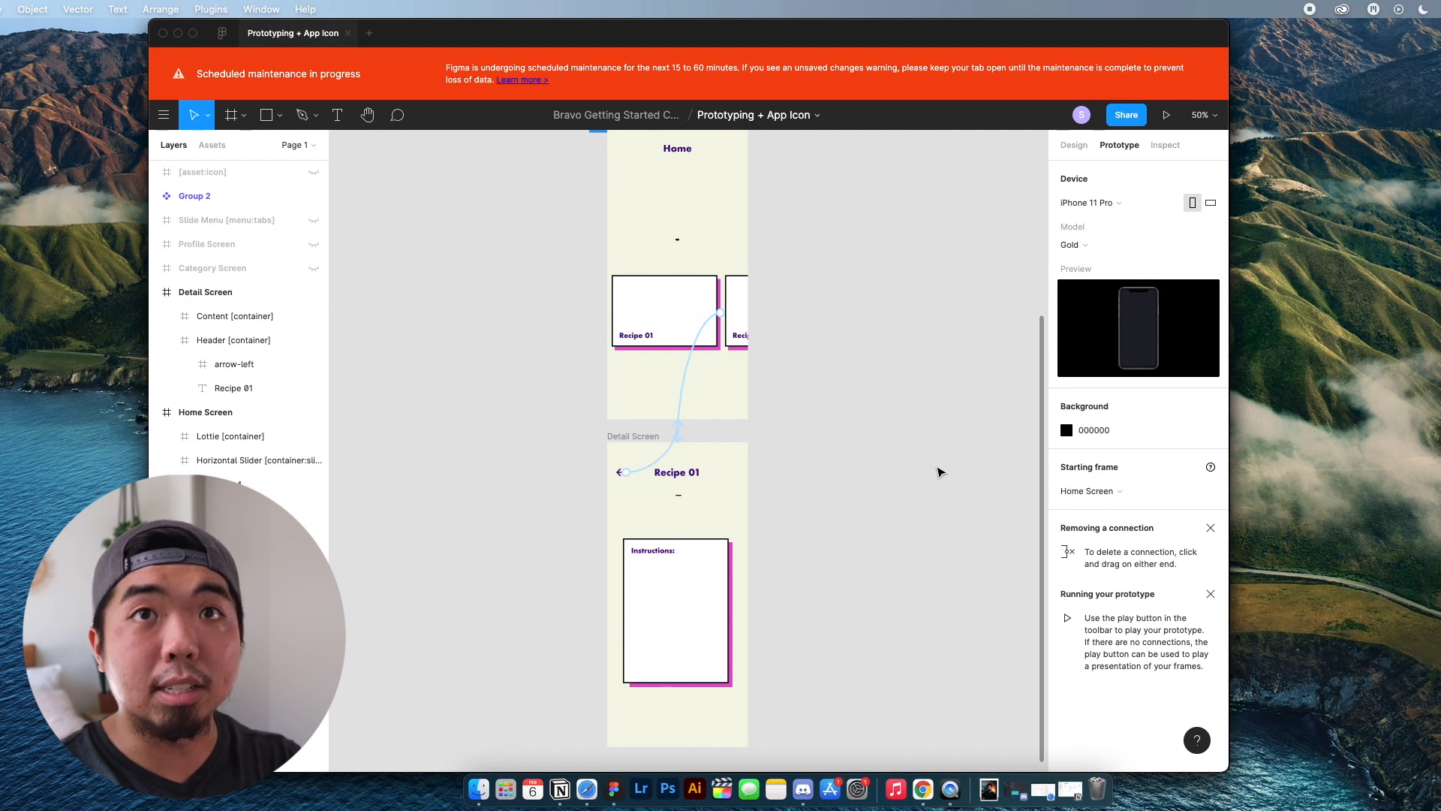
{"action": "mouse_move", "coordinate": [883, 405]}
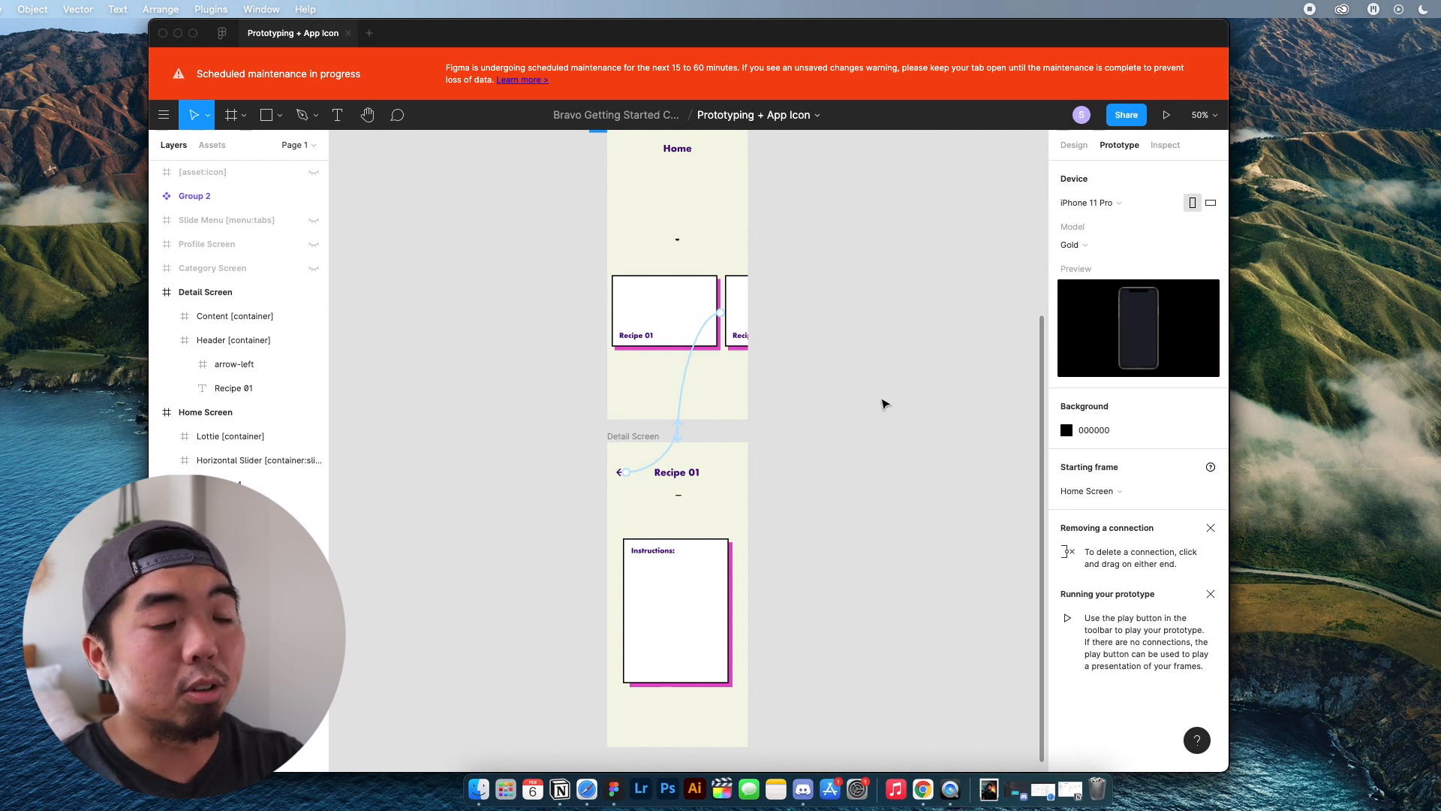
{"action": "mouse_move", "coordinate": [793, 354]}
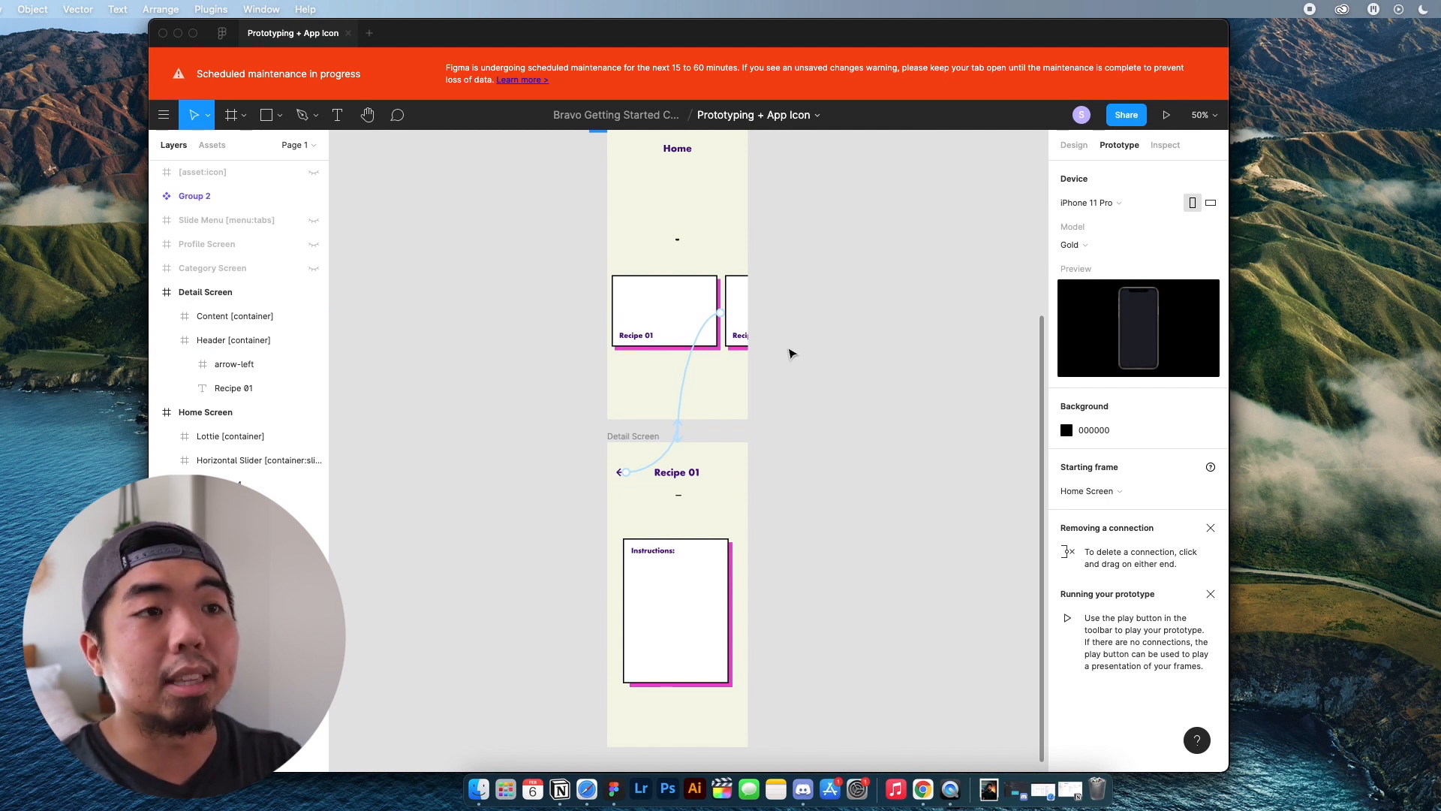
{"action": "mouse_move", "coordinate": [952, 502]}
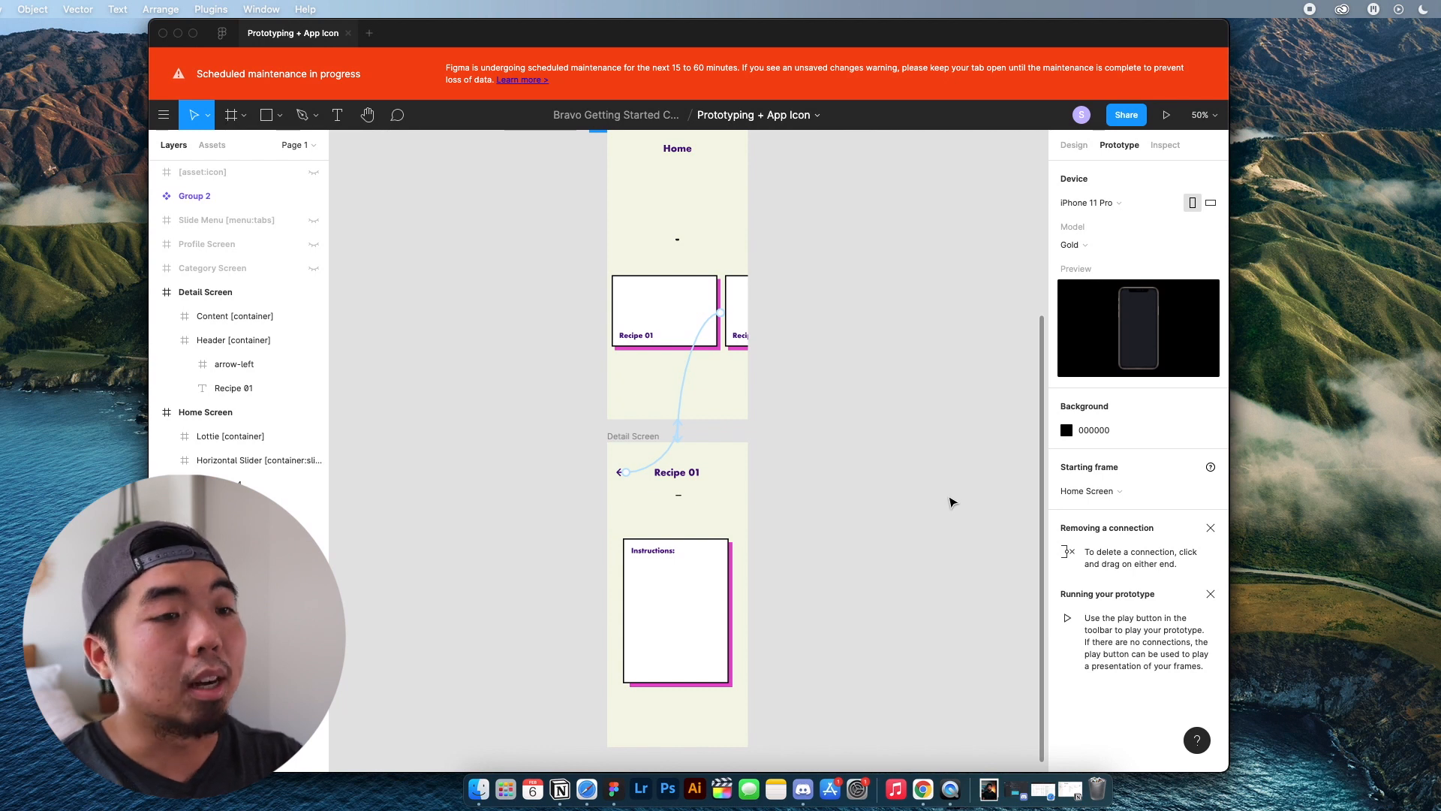
{"action": "mouse_move", "coordinate": [905, 460]}
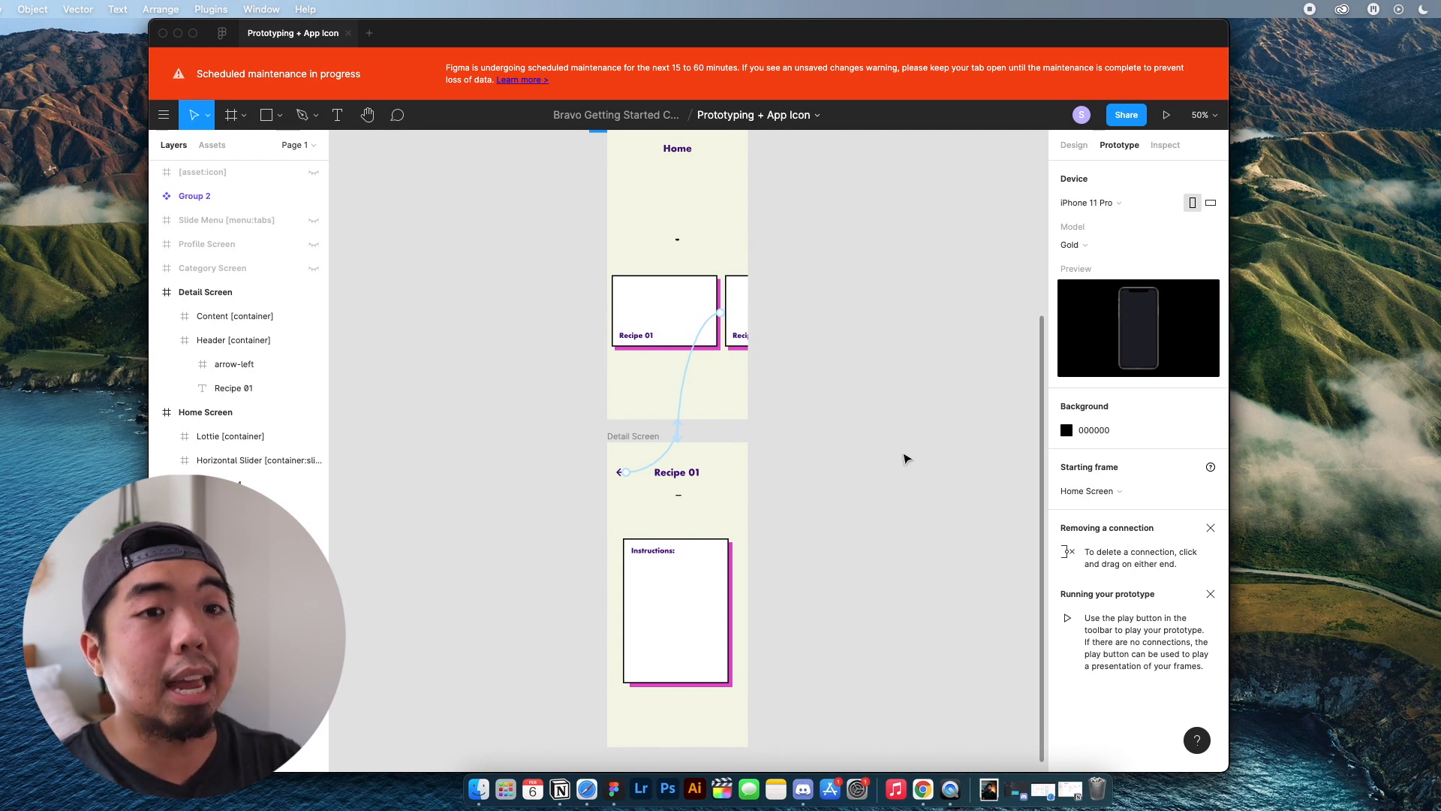
{"action": "mouse_move", "coordinate": [885, 425]}
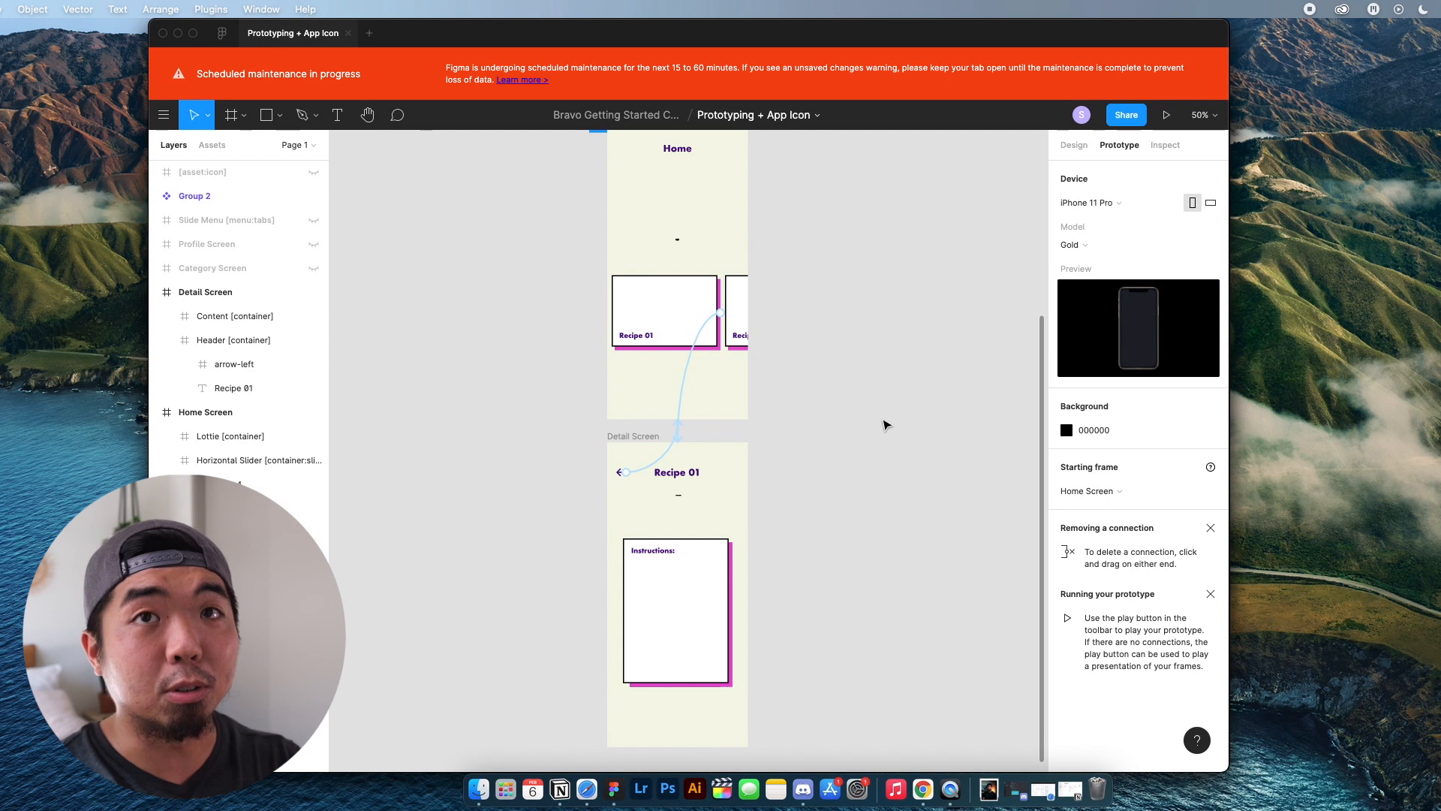